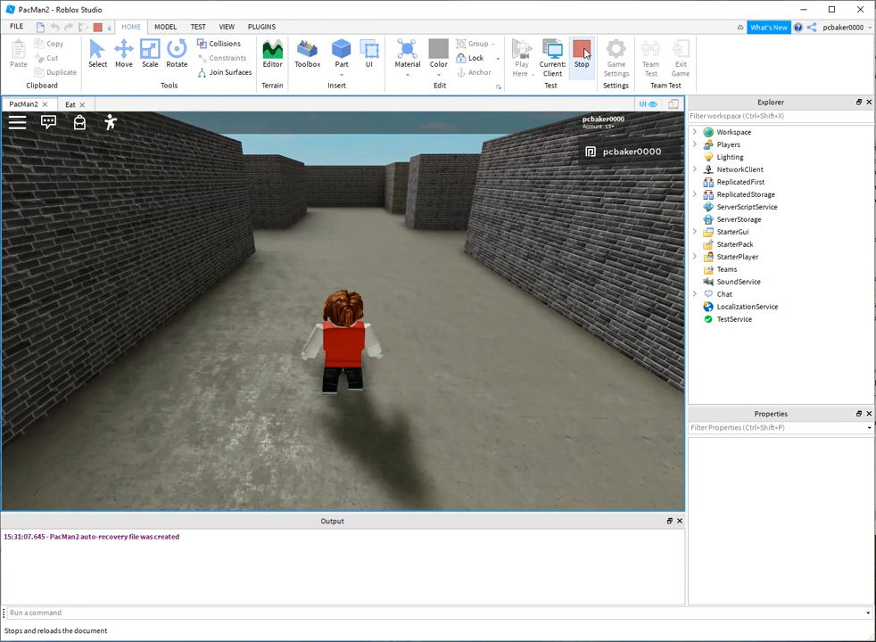
Stop the running play test and select one pellet in the maze corridor
{"action": "left_click", "coordinate": [581, 53]}
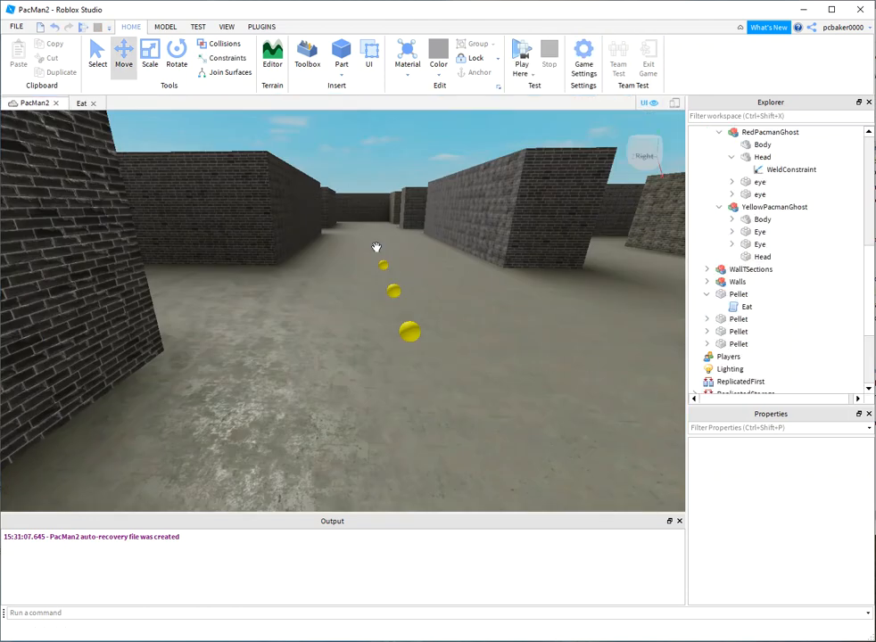
{"action": "left_click", "coordinate": [383, 264]}
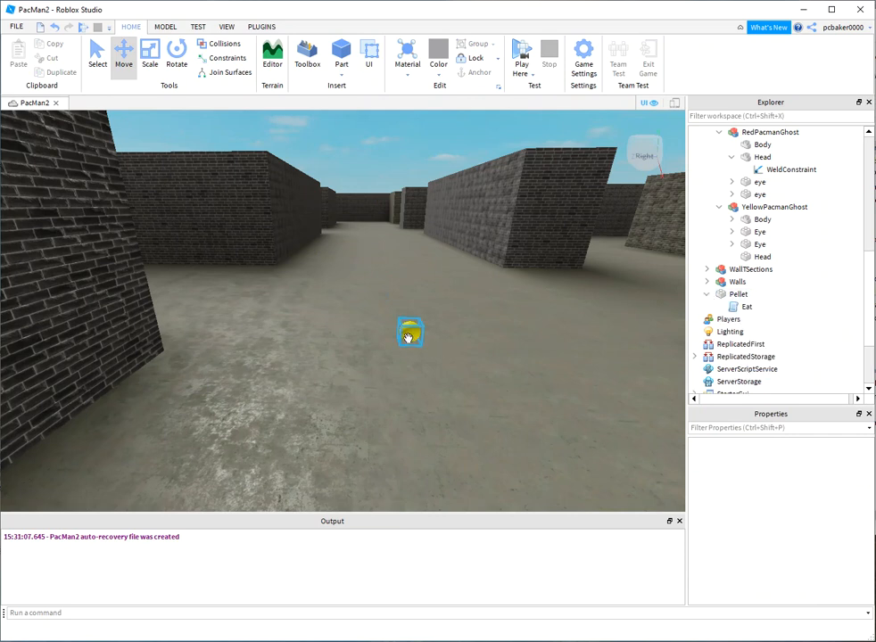
Open the pellet's Eat script and select the 'if player and canTouch then' line
{"action": "double_click", "coordinate": [746, 307]}
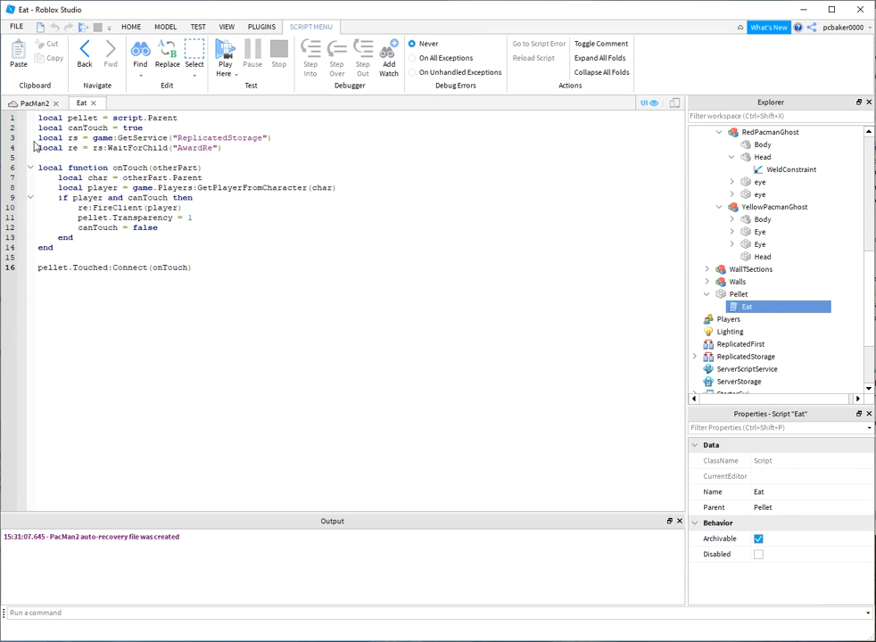
{"action": "left_click_drag", "start_coordinate": [37, 138], "coordinate": [222, 148]}
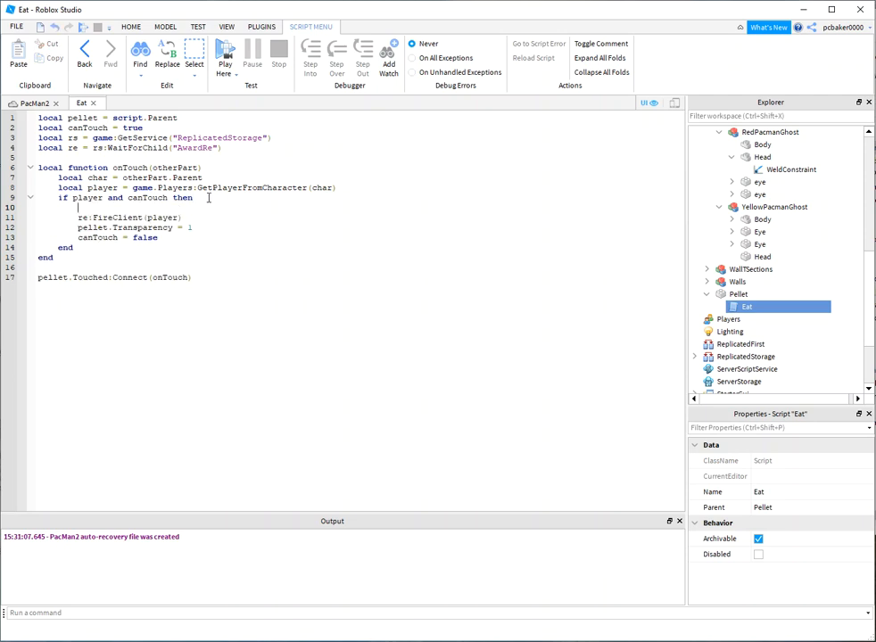
Type an '-- add sound effect' comment and a local bing = Instance.new("Sound") line
{"action": "type", "text": "-- add sound e"}
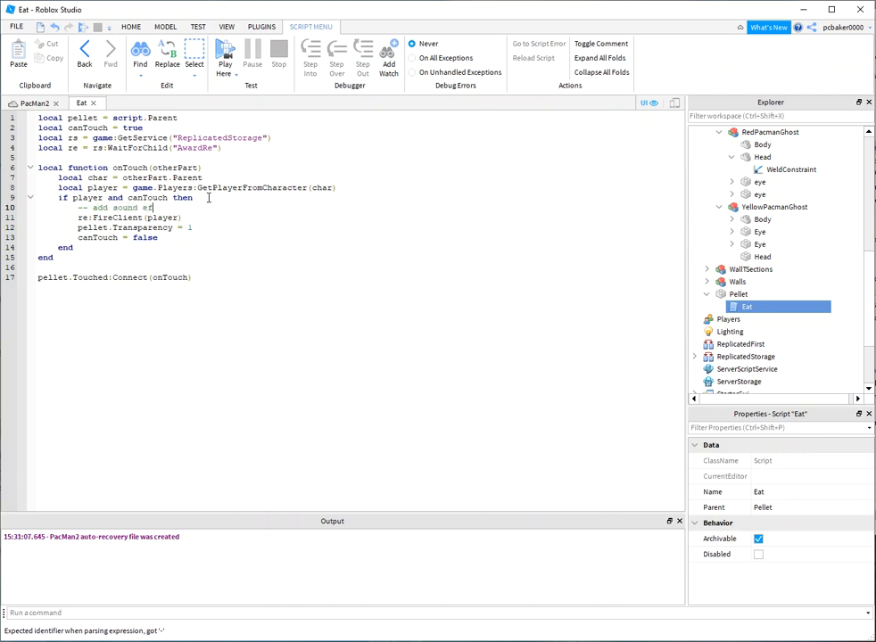
{"action": "type", "text": "ffect"}
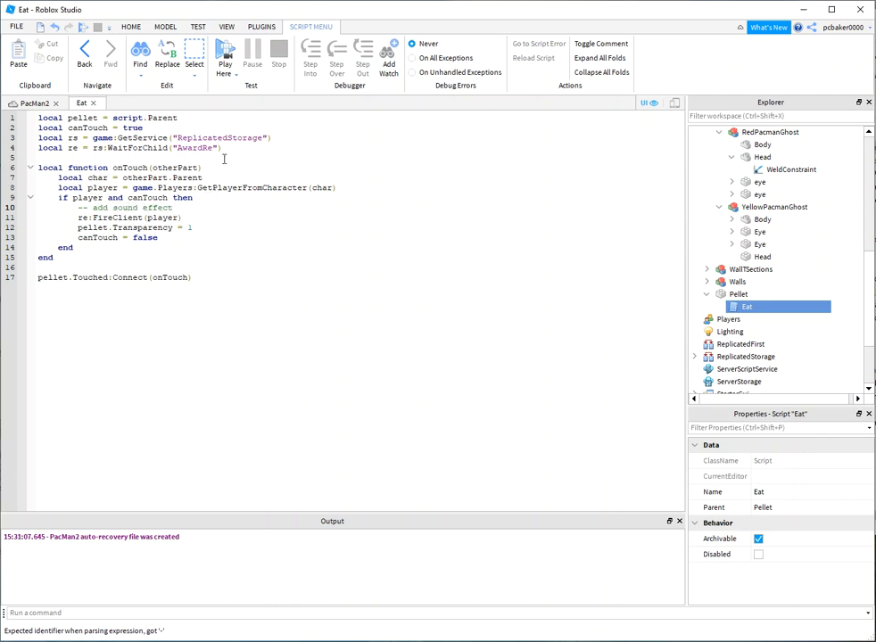
{"action": "type", "text": "local bi"}
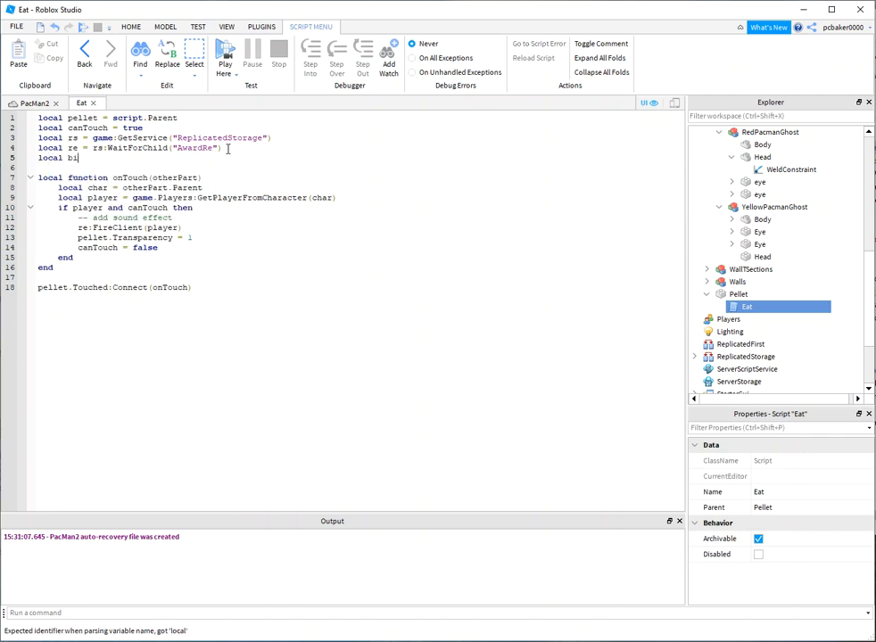
{"action": "type", "text": "ng ="}
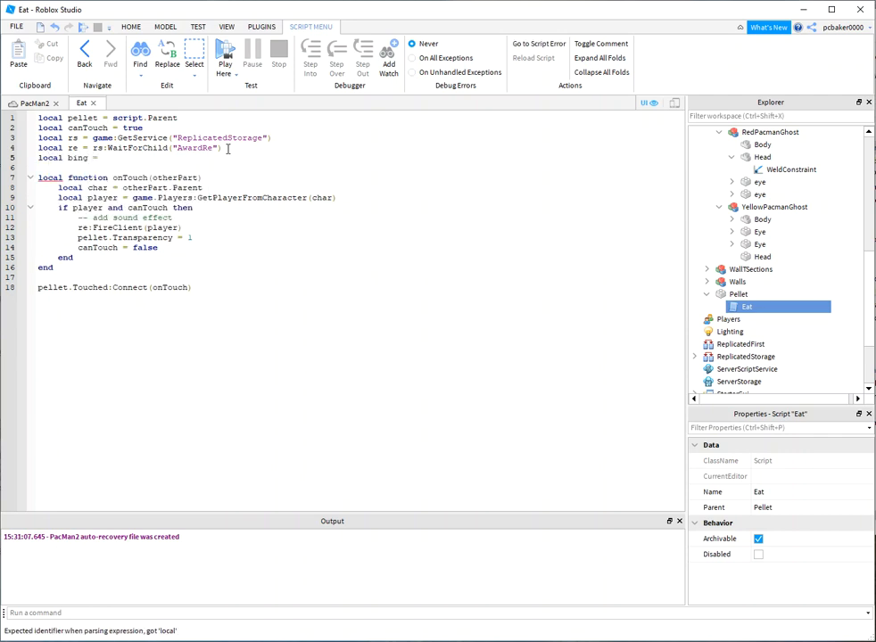
{"action": "type", "text": "Instance.new"}
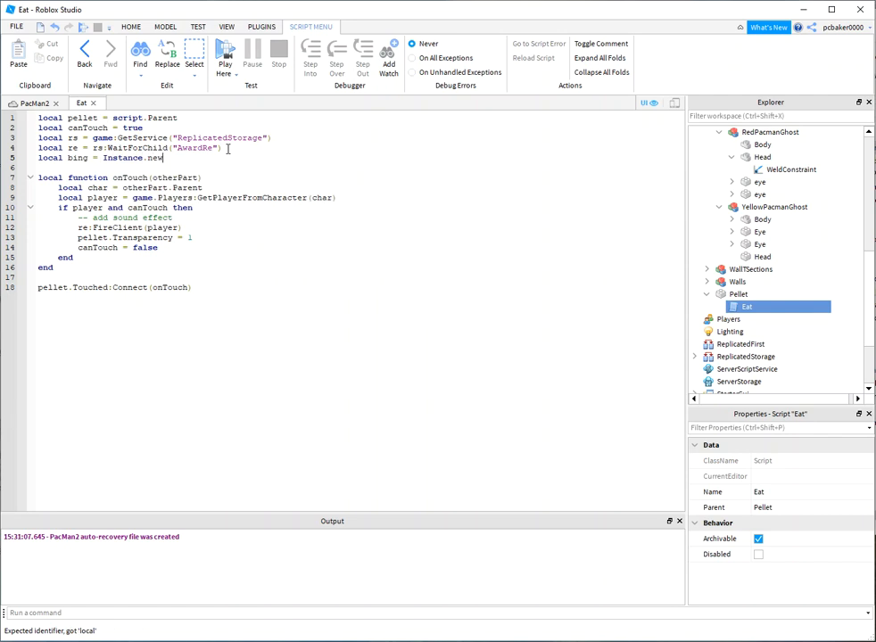
{"action": "type", "text": "\"Sound\")"}
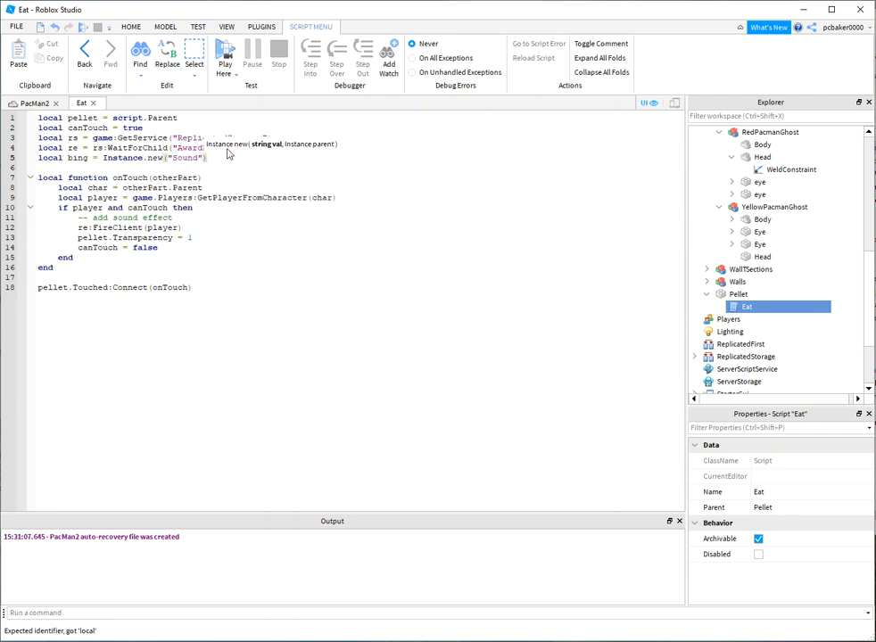
{"action": "type", "text": ", {"}
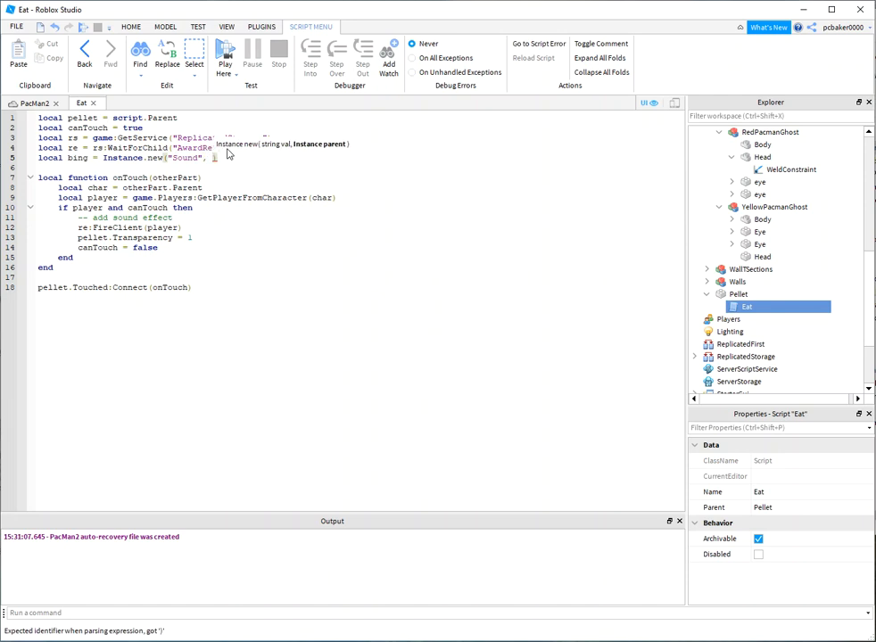
{"action": "type", "text": "script.Parent"}
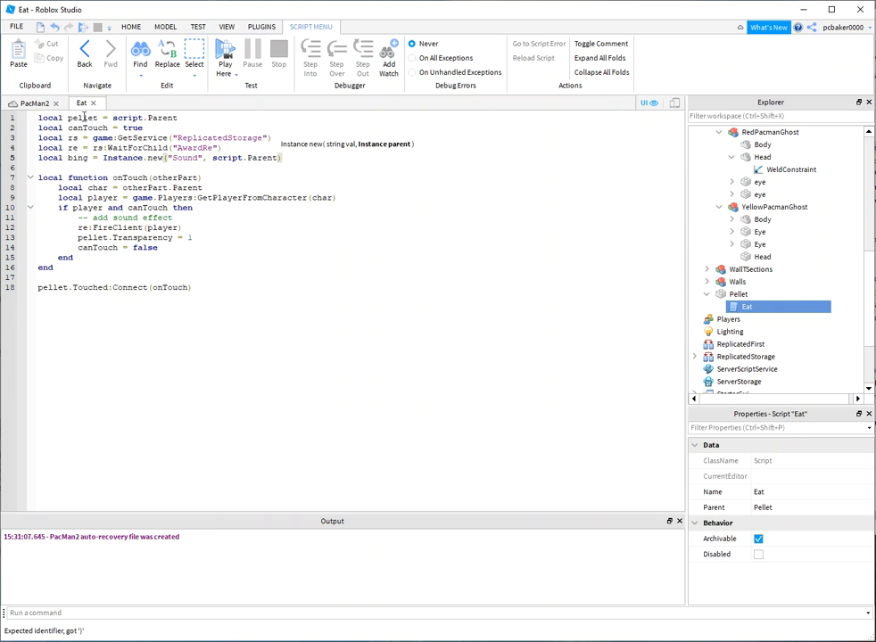
Parent the sound to pellet instead of script.Parent and begin an empty SoundId string
{"action": "double_click", "coordinate": [81, 117]}
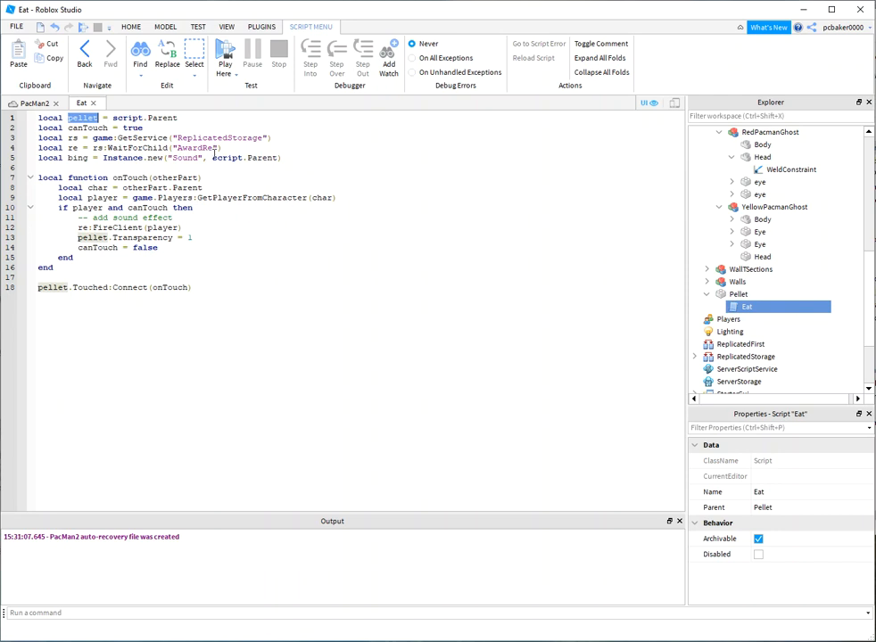
{"action": "double_click", "coordinate": [244, 158]}
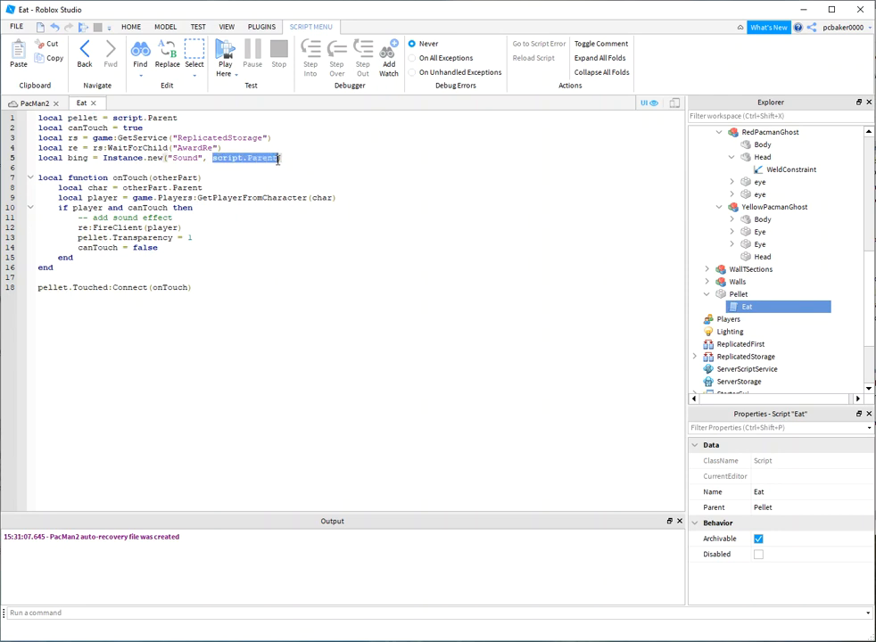
{"action": "type", "text": "pellet"}
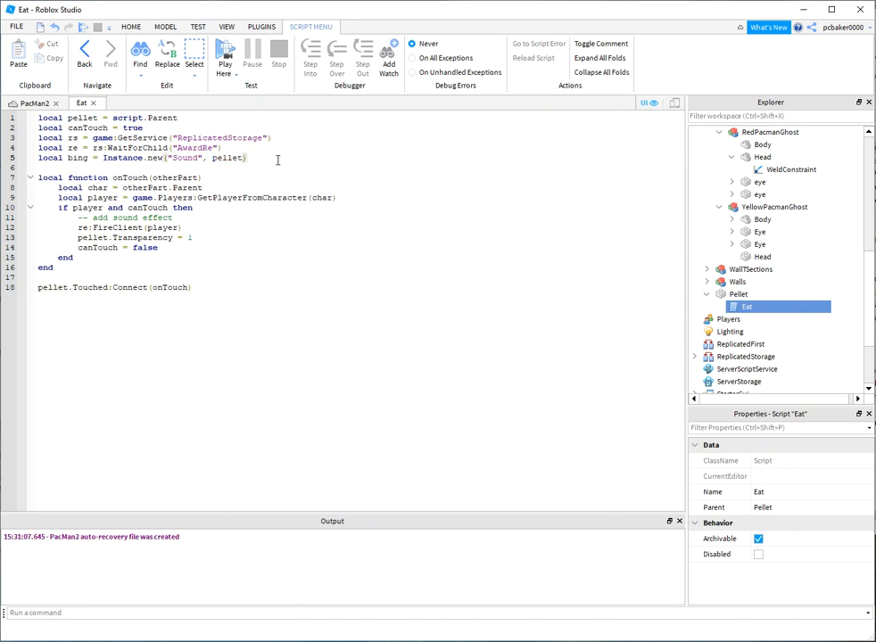
{"action": "mouse_move", "coordinate": [188, 204]}
{"action": "type", "text": "bing.SoundId ="}
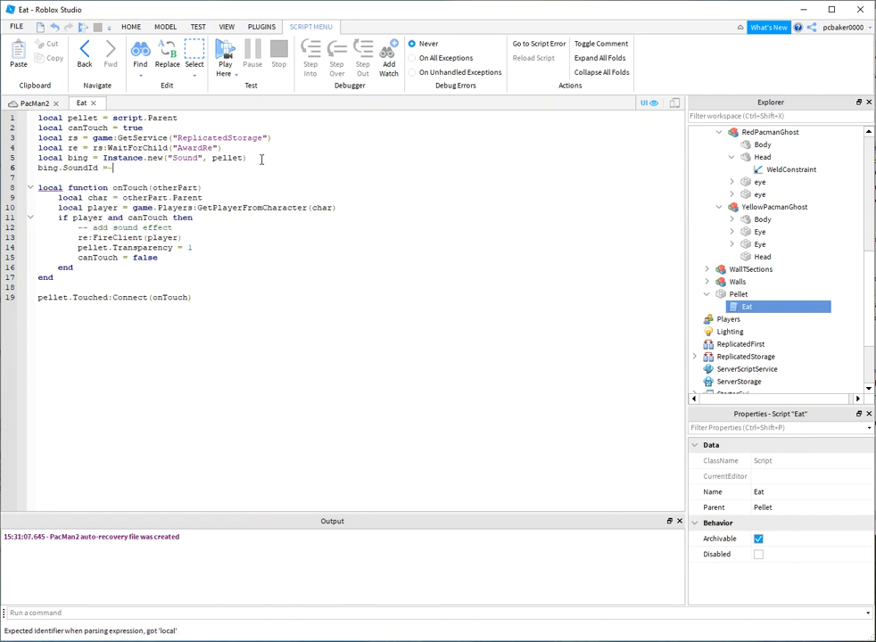
{"action": "type", "text": "\"\""}
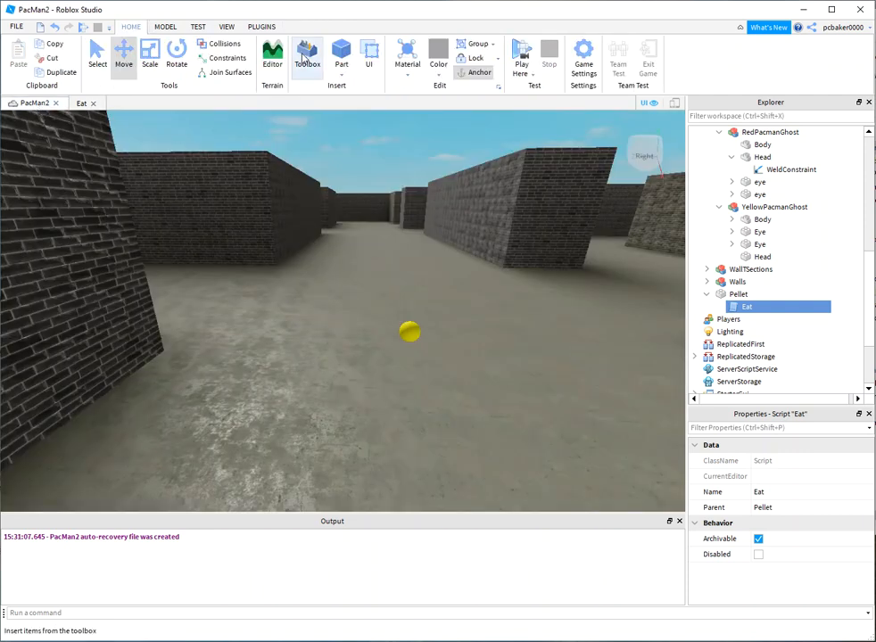
Search the Toolbox audio for a coin sound and open the Coin asset's copy-ID options
{"action": "left_click", "coordinate": [307, 56]}
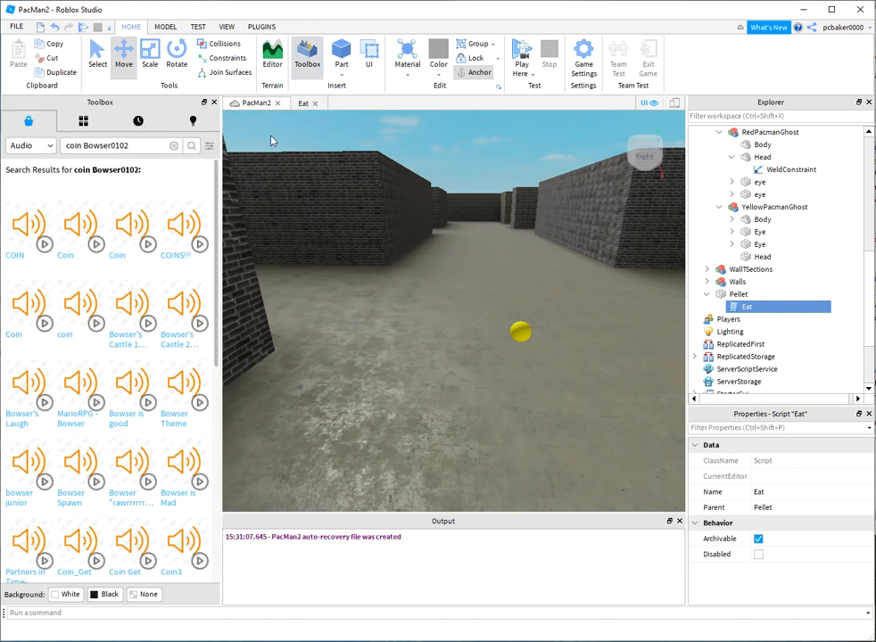
{"action": "left_click", "coordinate": [116, 145]}
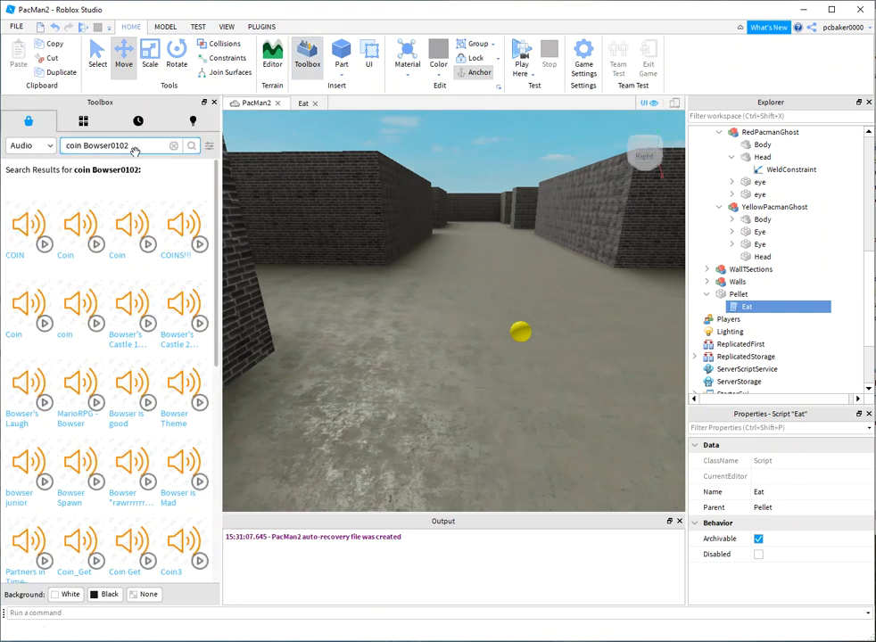
{"action": "mouse_move", "coordinate": [185, 233]}
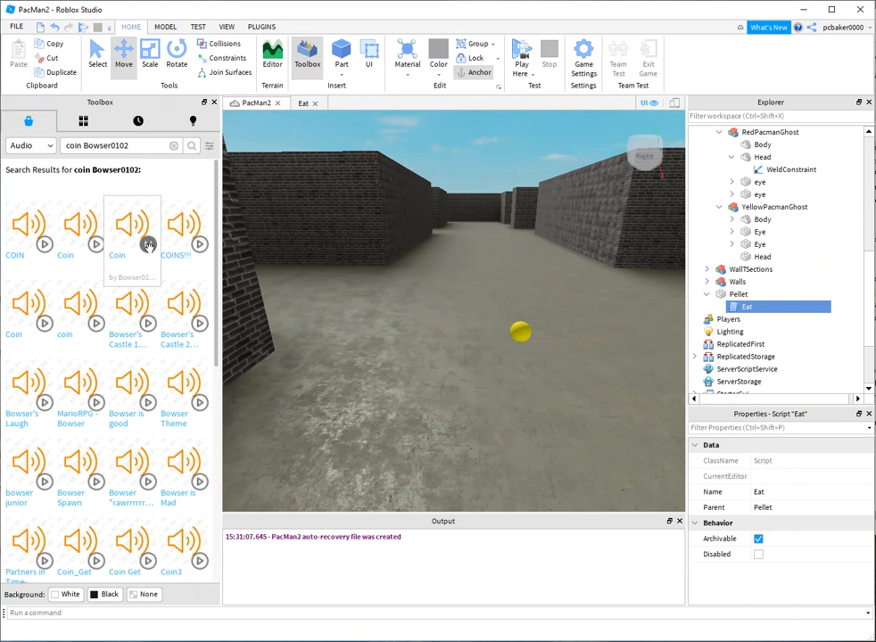
{"action": "mouse_move", "coordinate": [125, 230]}
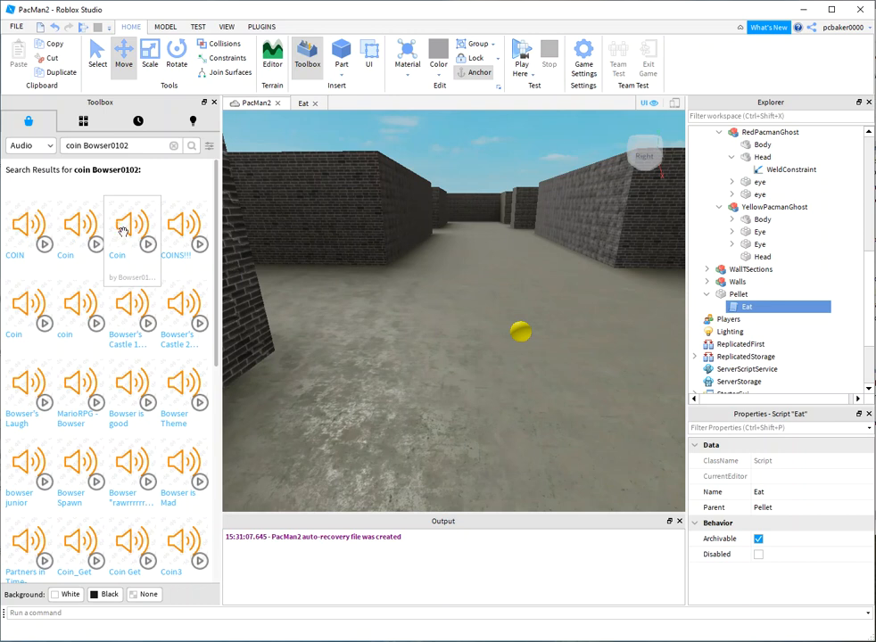
{"action": "right_click", "coordinate": [117, 228]}
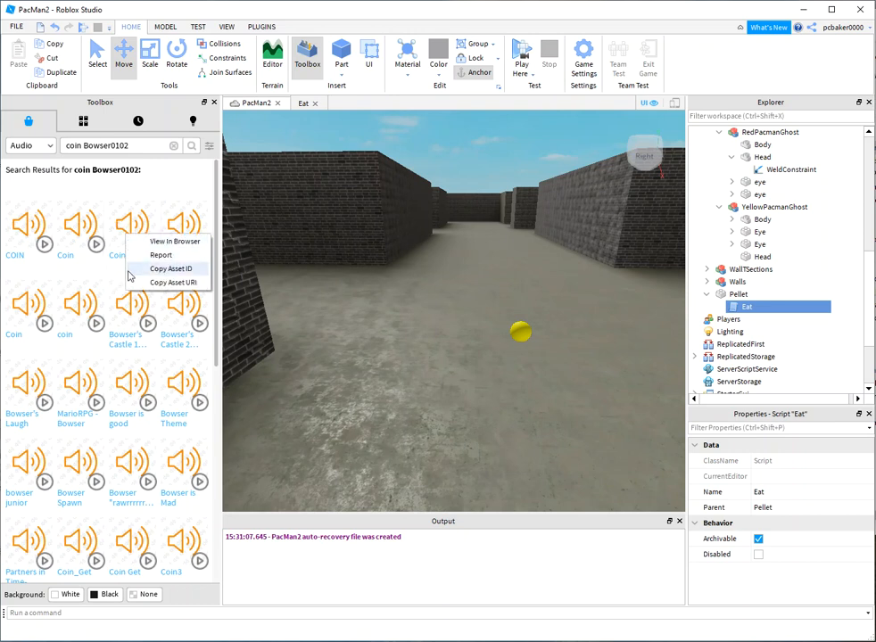
{"action": "mouse_move", "coordinate": [174, 282]}
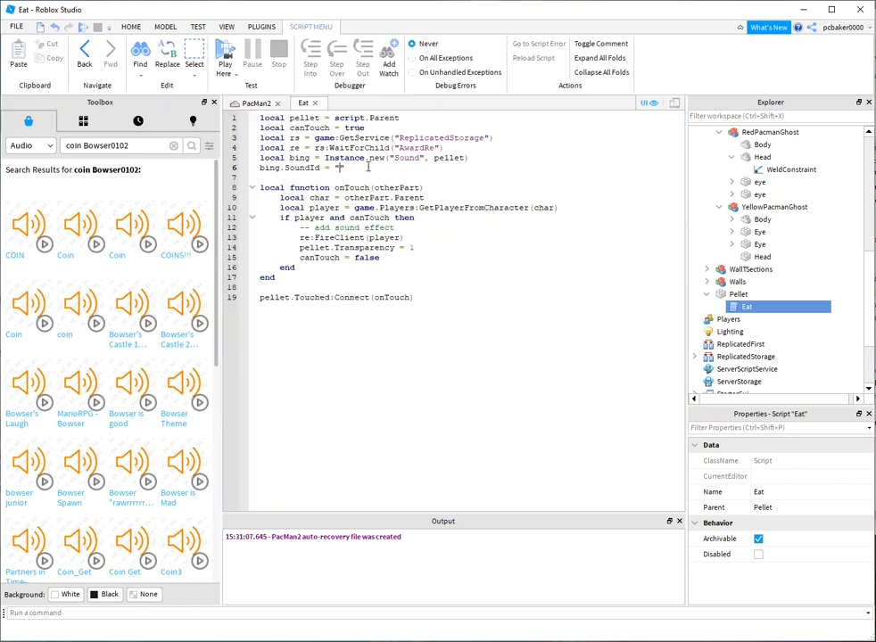
Set bing.SoundId to rbxassetid://131323304 and replace the comment with bing:Play
{"action": "type", "text": "rbxassetid://131323304\""}
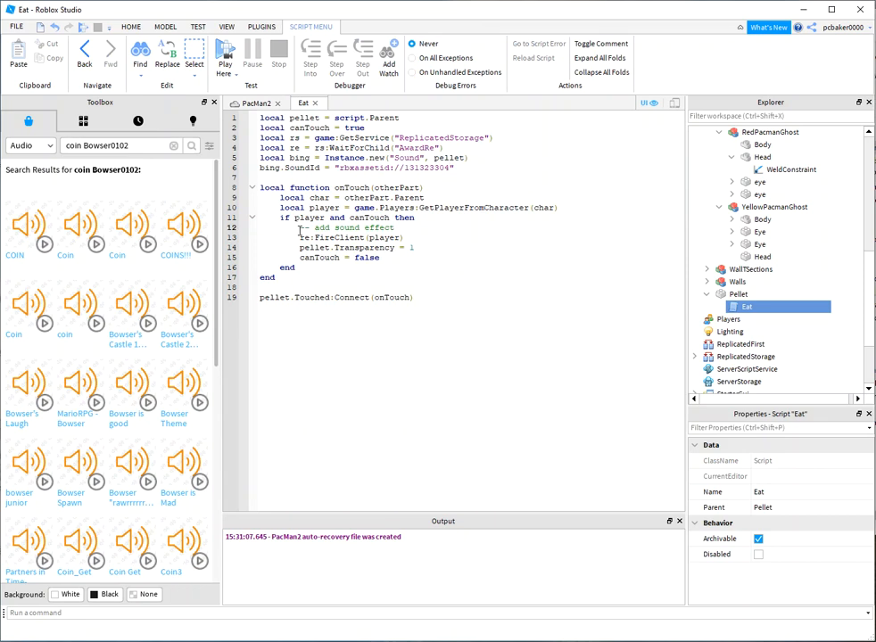
{"action": "double_click", "coordinate": [347, 228]}
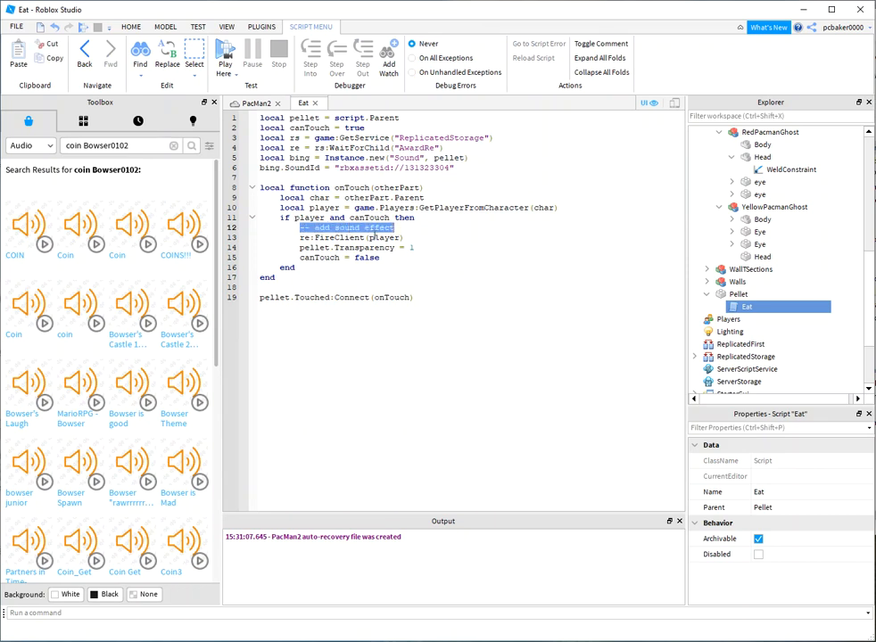
{"action": "type", "text": "bing"}
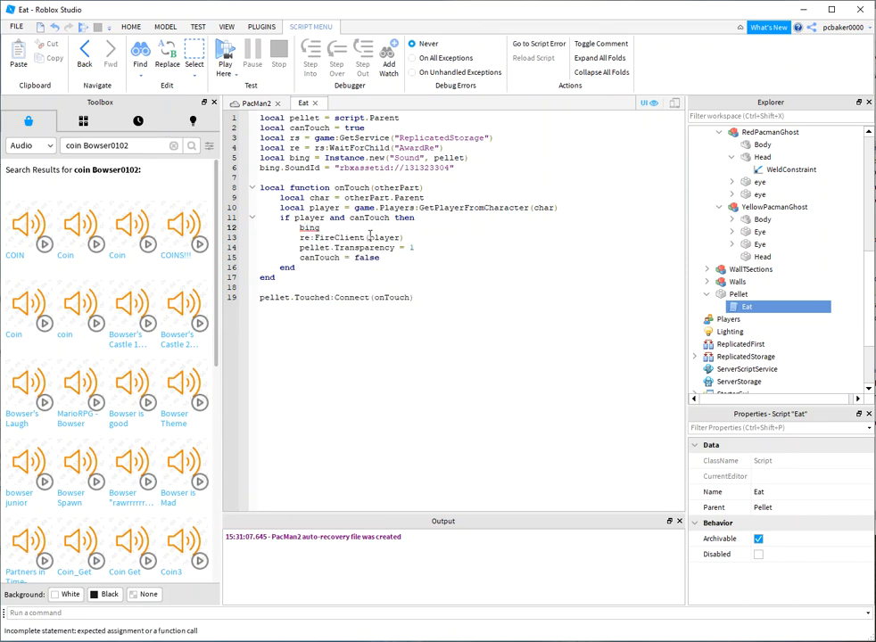
{"action": "type", "text": ":Play"}
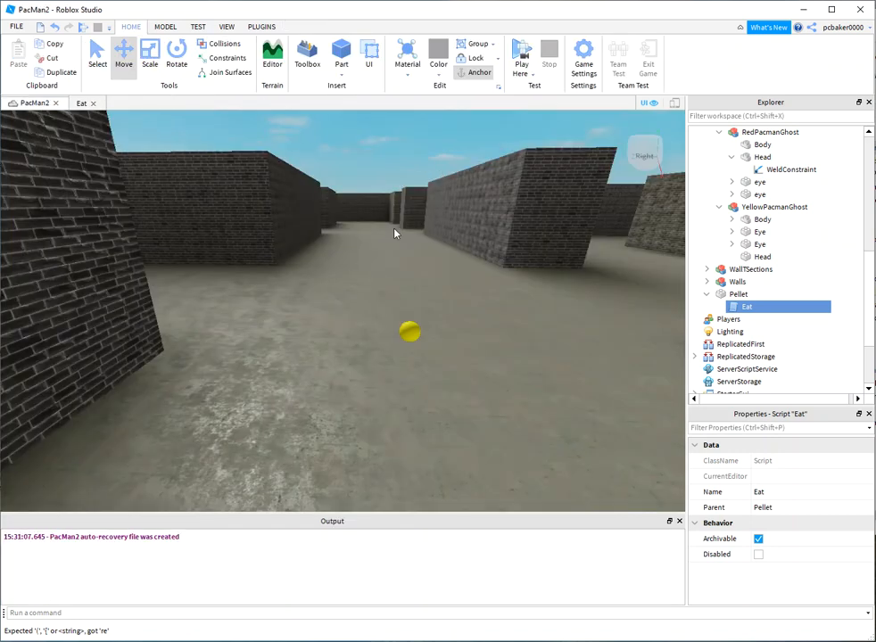
Select the yellow pellet and launch a Play Here test
{"action": "left_click", "coordinate": [738, 294]}
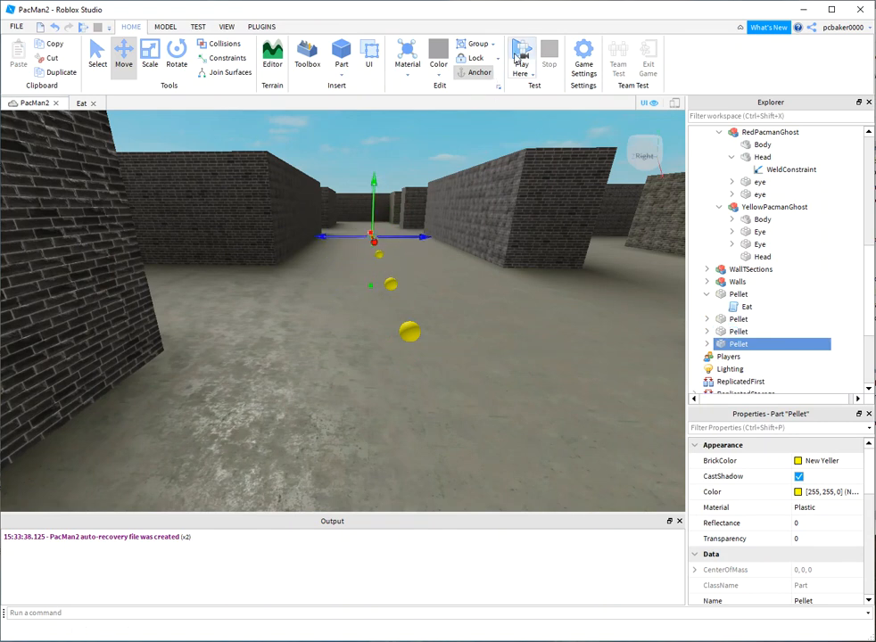
{"action": "left_click", "coordinate": [522, 56]}
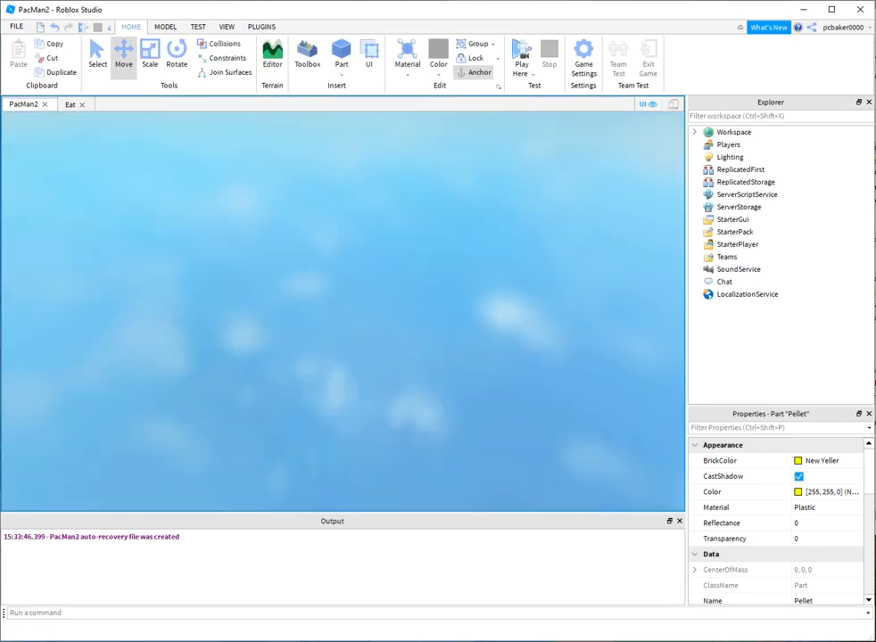
Use the Play and Stop test controls while collecting the corridor pellets
{"action": "left_click", "coordinate": [522, 56]}
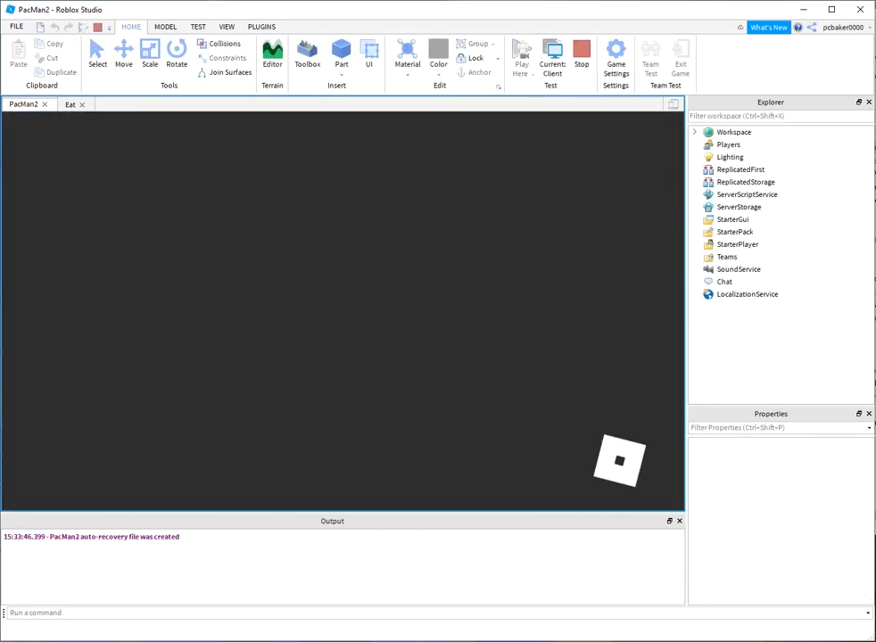
{"action": "left_click", "coordinate": [522, 54]}
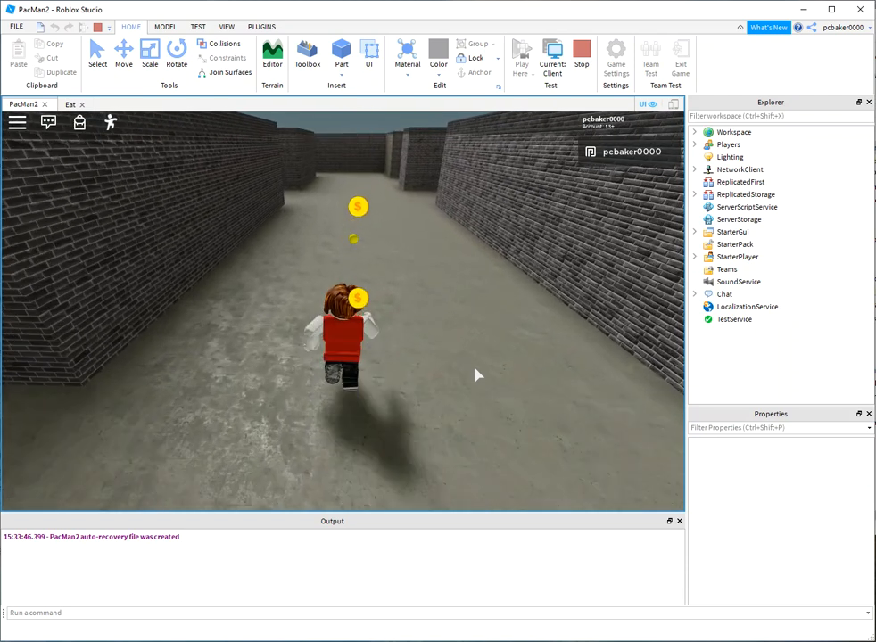
{"action": "left_click", "coordinate": [581, 53]}
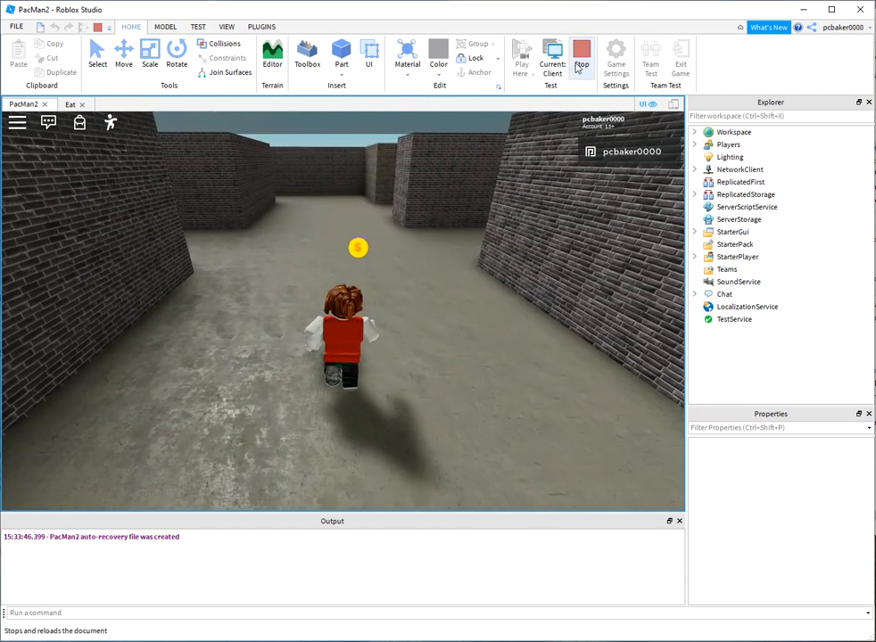